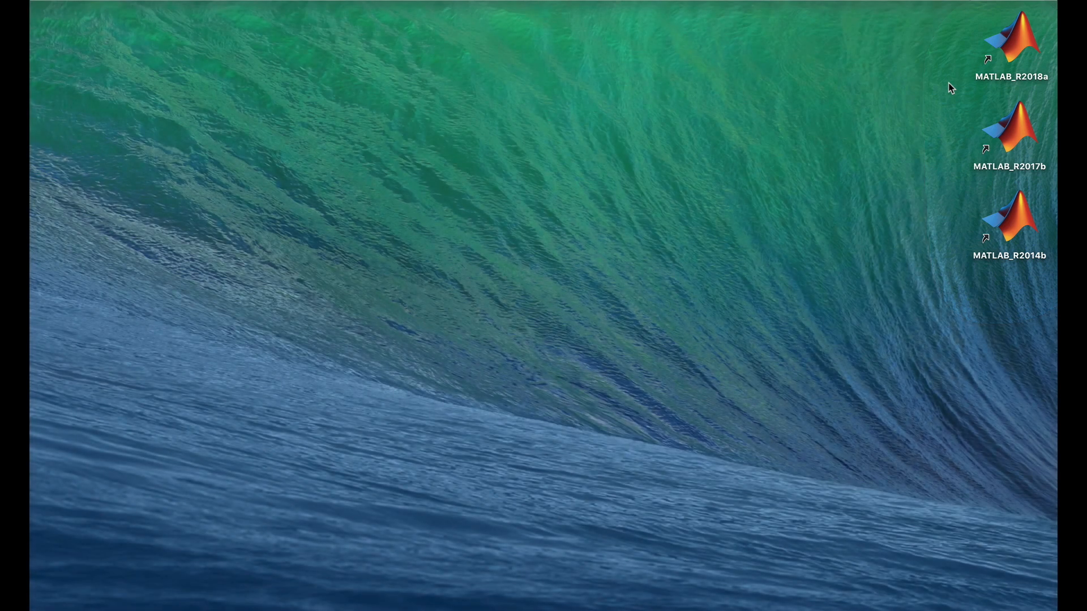
mouse_move(944, 94)
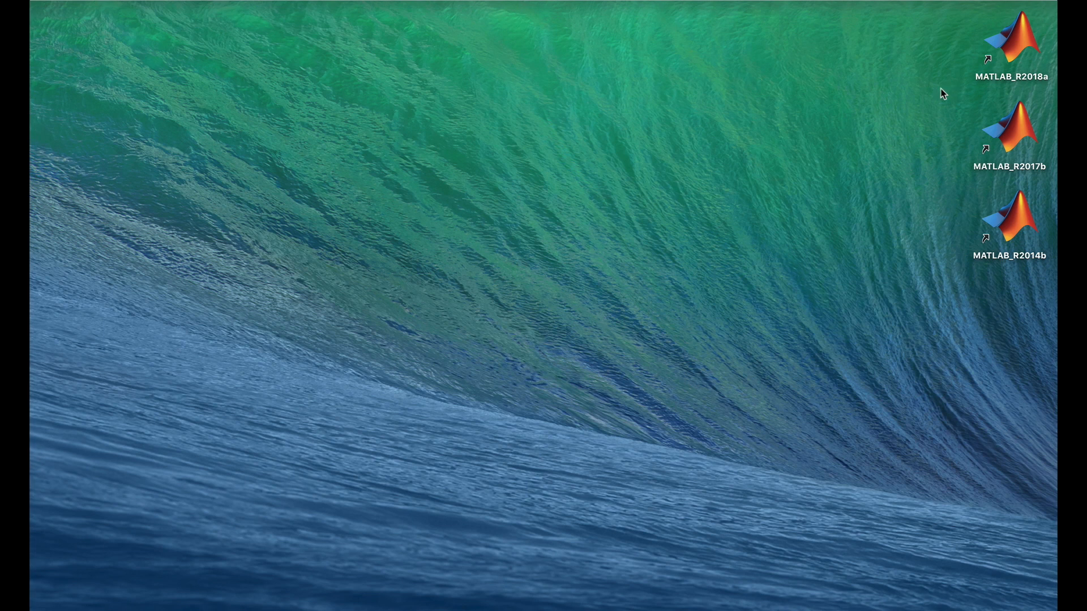
mouse_move(997, 85)
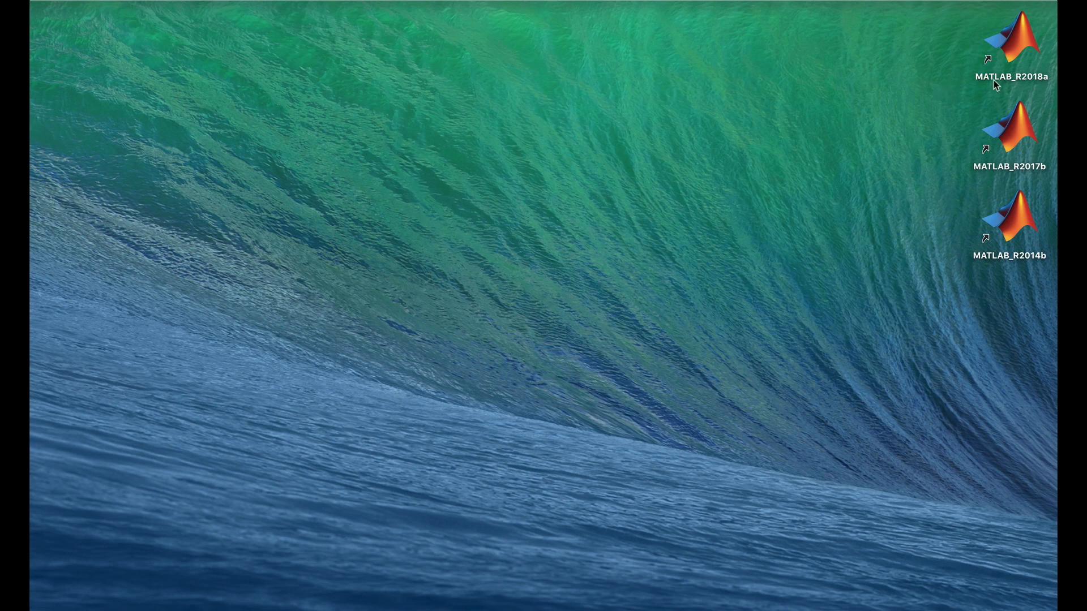
mouse_move(910, 127)
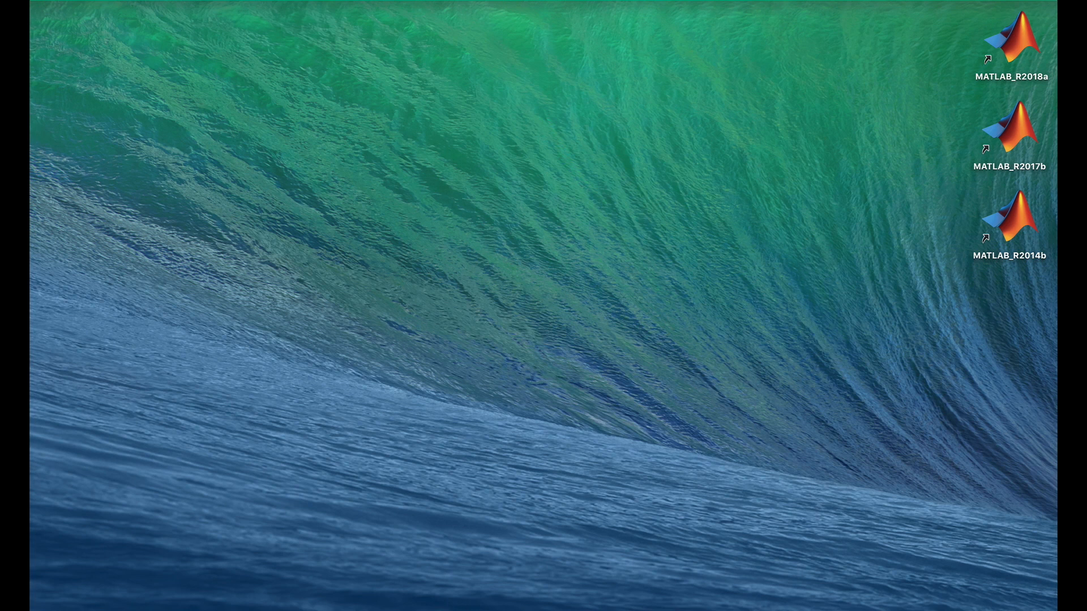
mouse_move(946, 71)
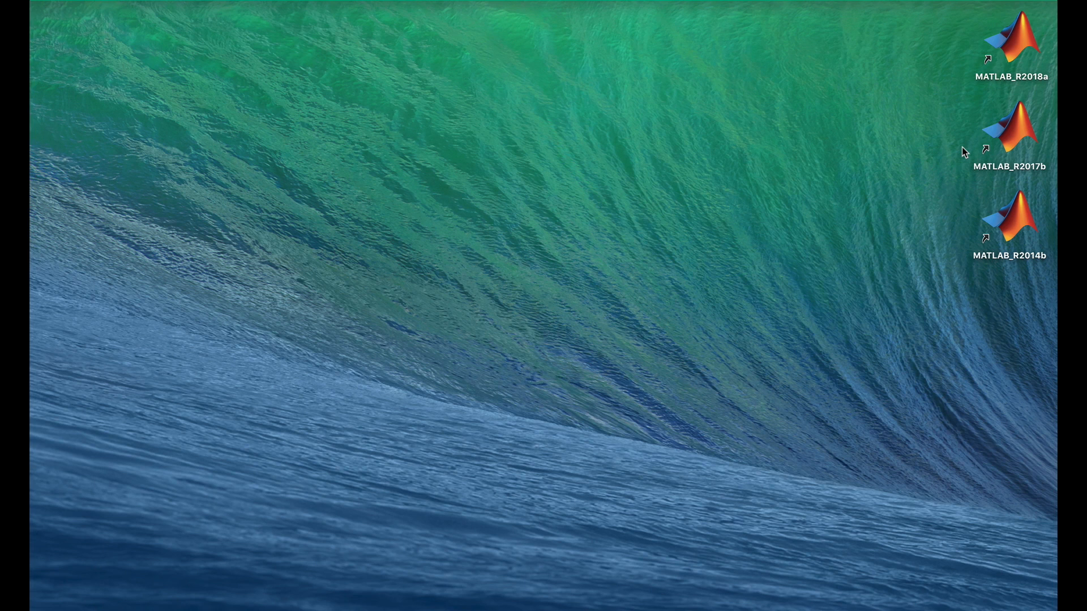
- Launch MATLAB R2014b from its desktop shortcut, showing num2str.m in the editor
left_click(1010, 45)
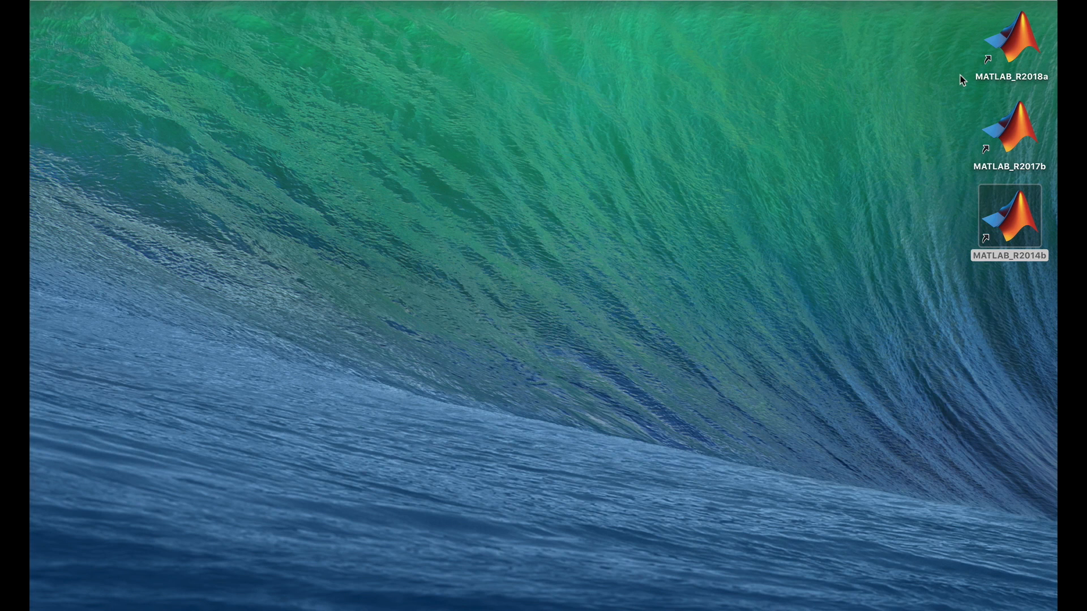
left_click(1009, 217)
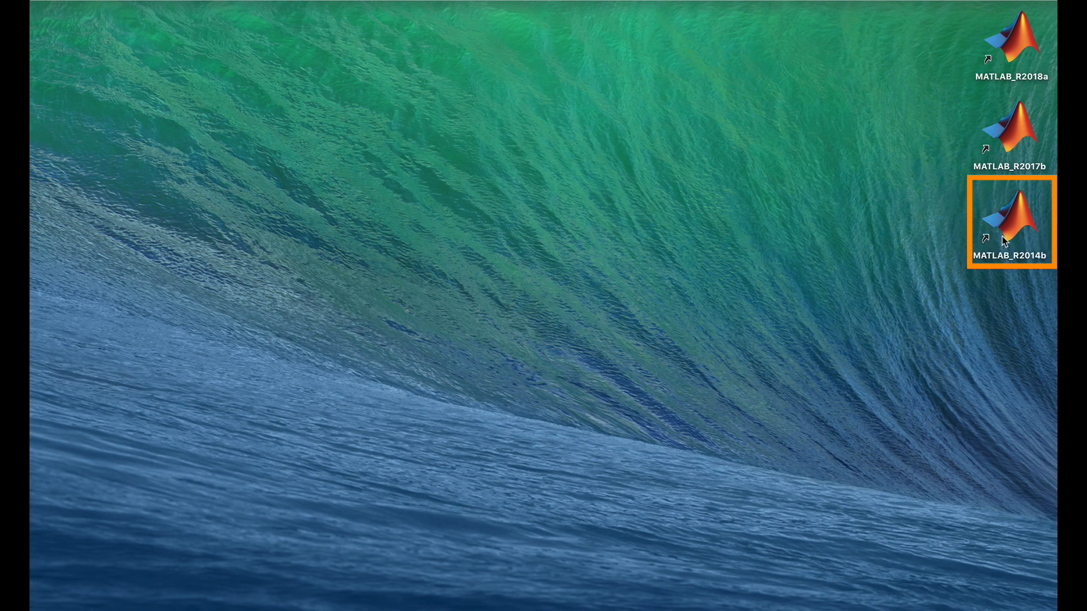
mouse_move(1036, 229)
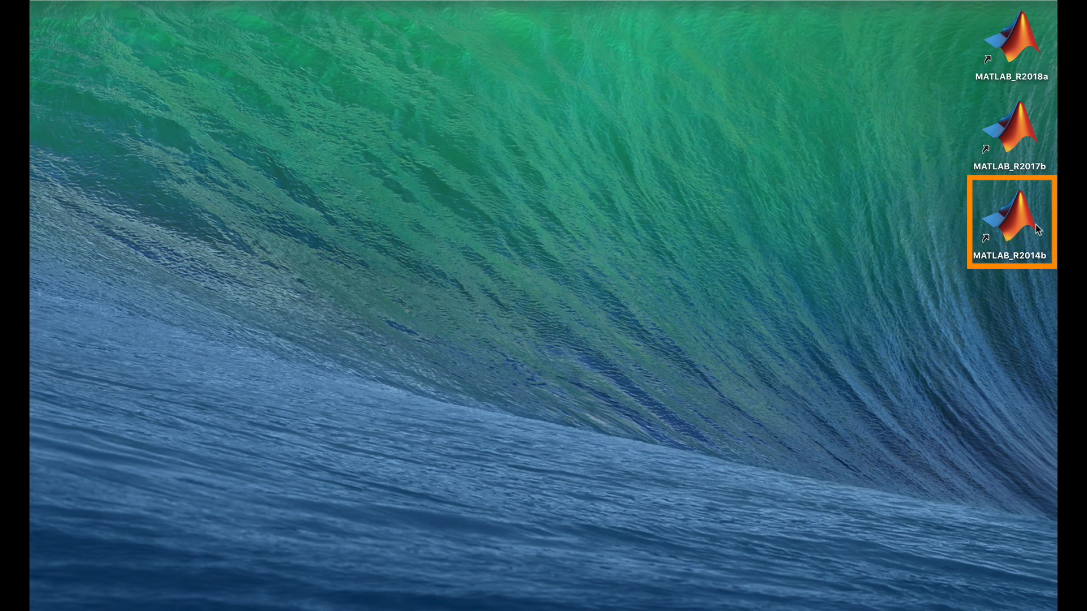
left_click(1010, 219)
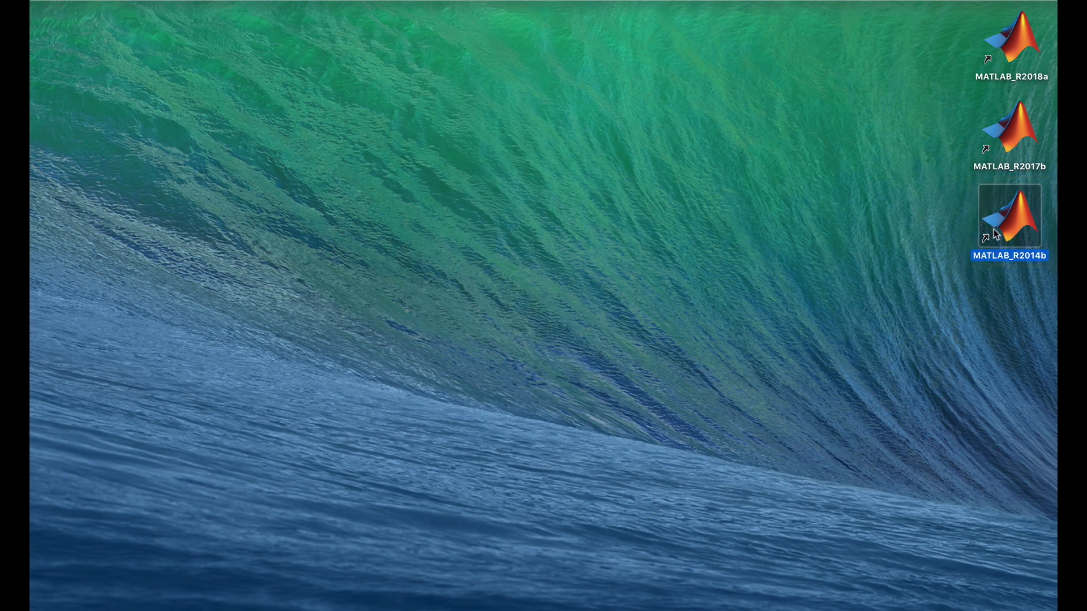
double_click(1009, 217)
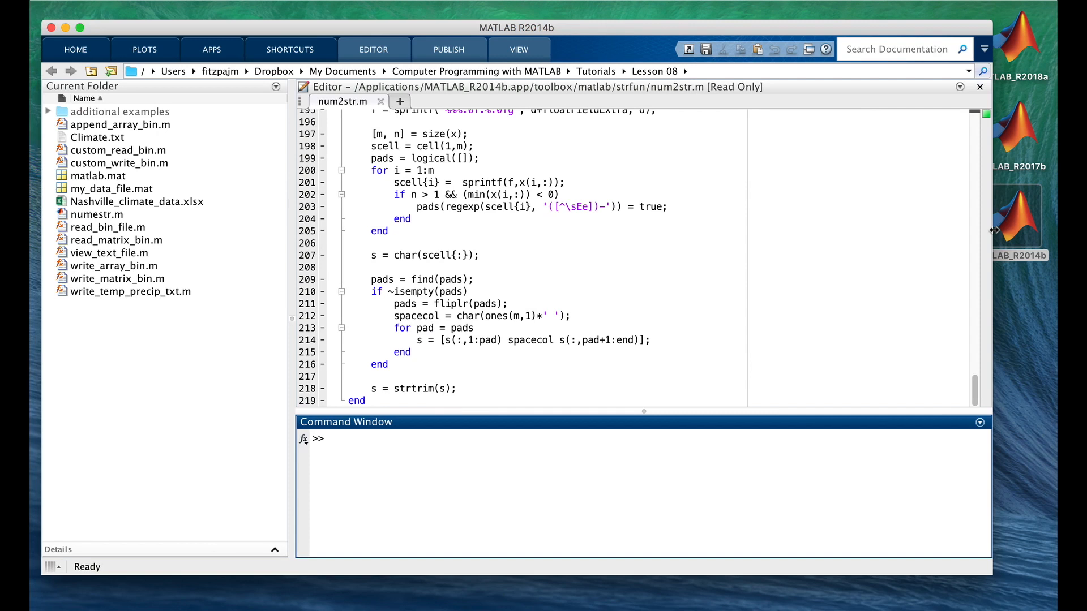
mouse_move(896, 231)
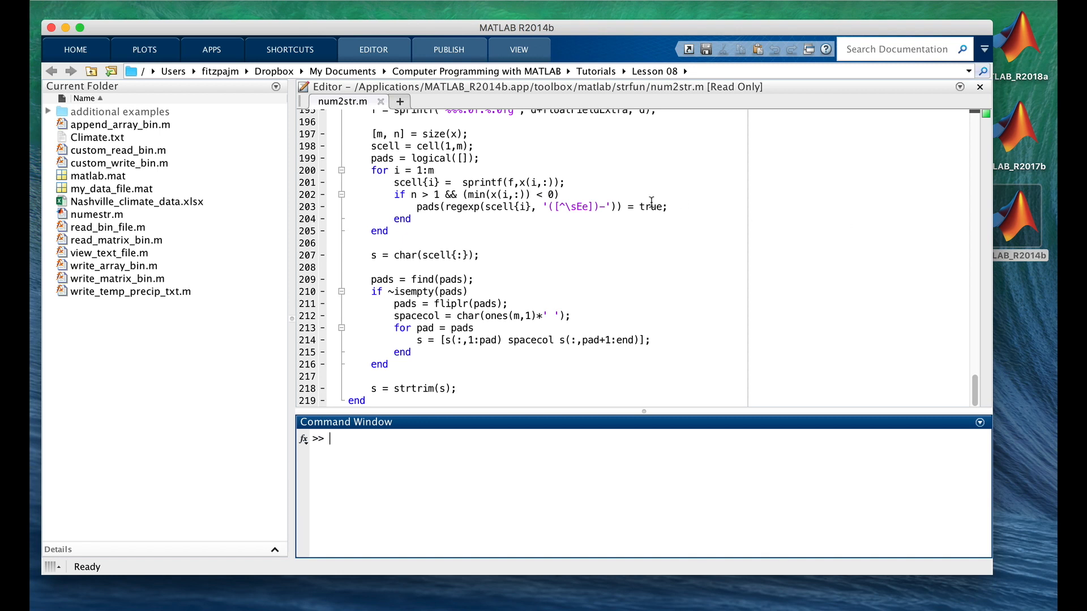
mouse_move(245, 19)
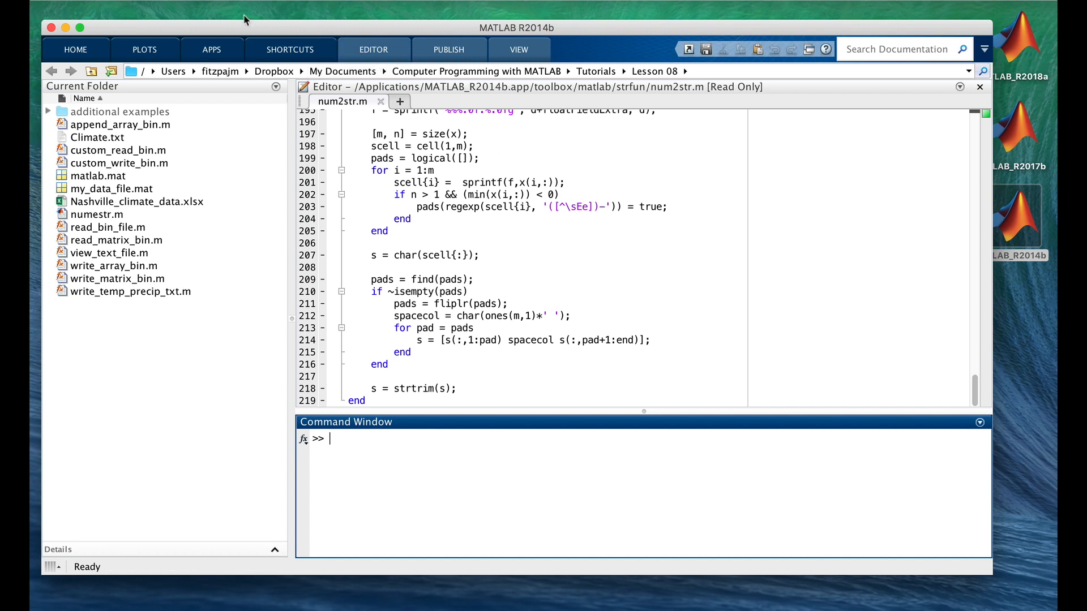
- Close MATLAB R2014b, returning to the desktop with the three MATLAB shortcuts
left_click(53, 27)
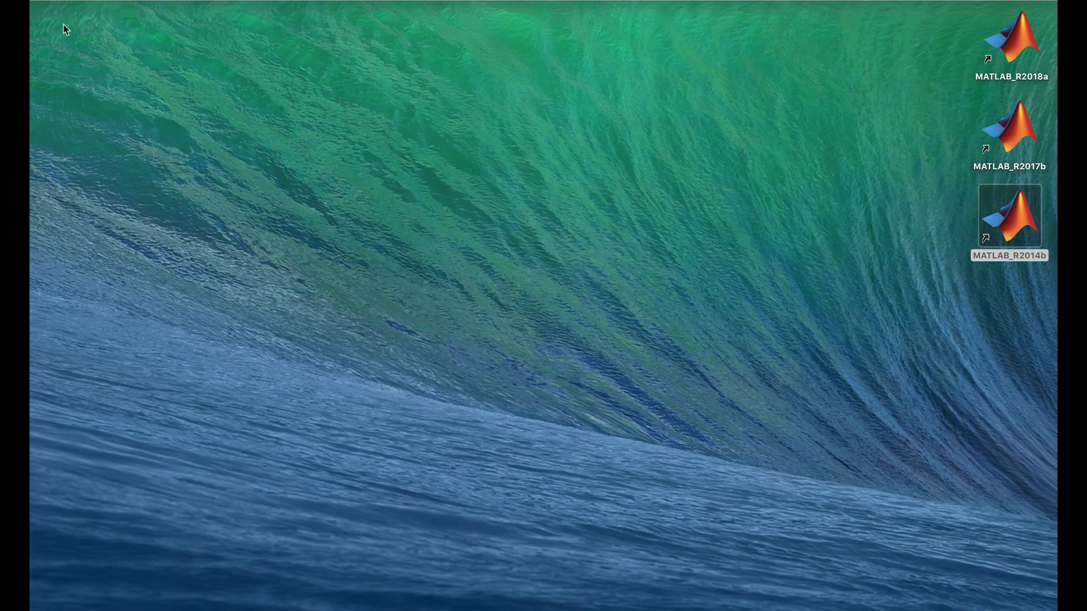
mouse_move(292, 115)
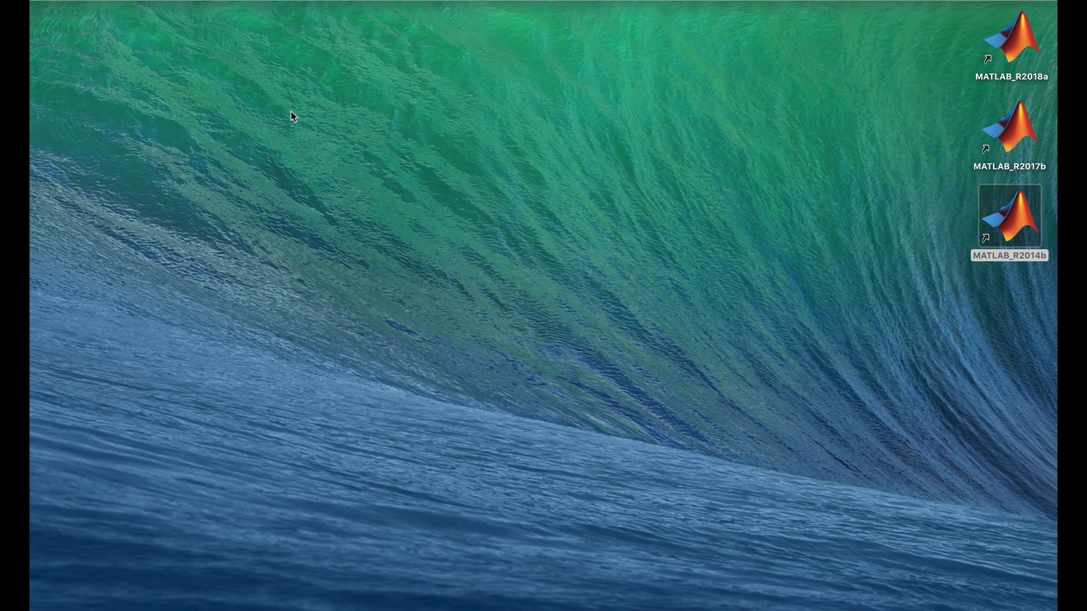
mouse_move(725, 159)
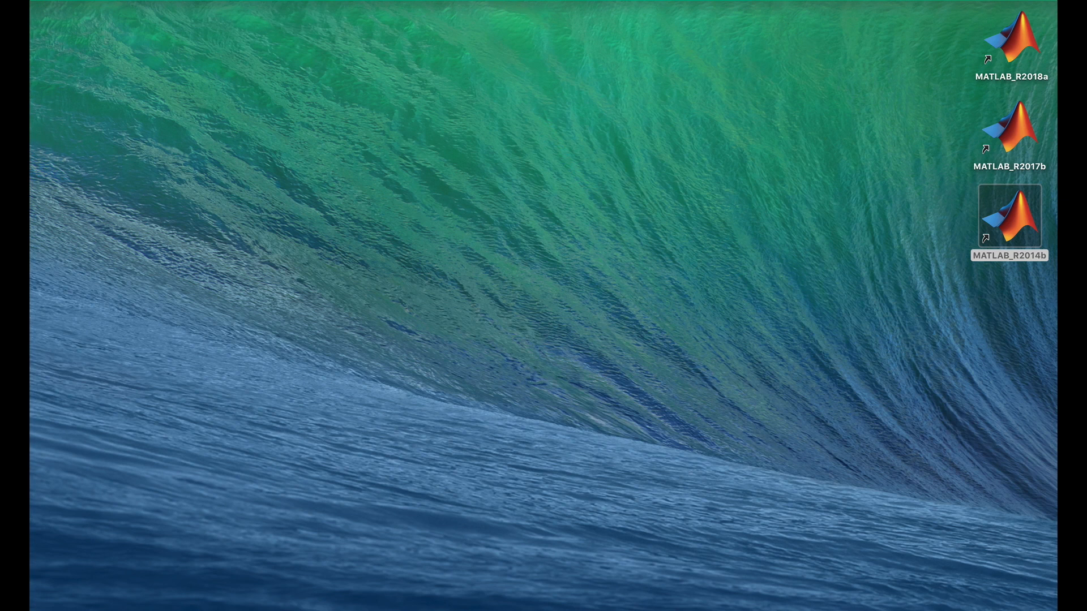
mouse_move(990, 258)
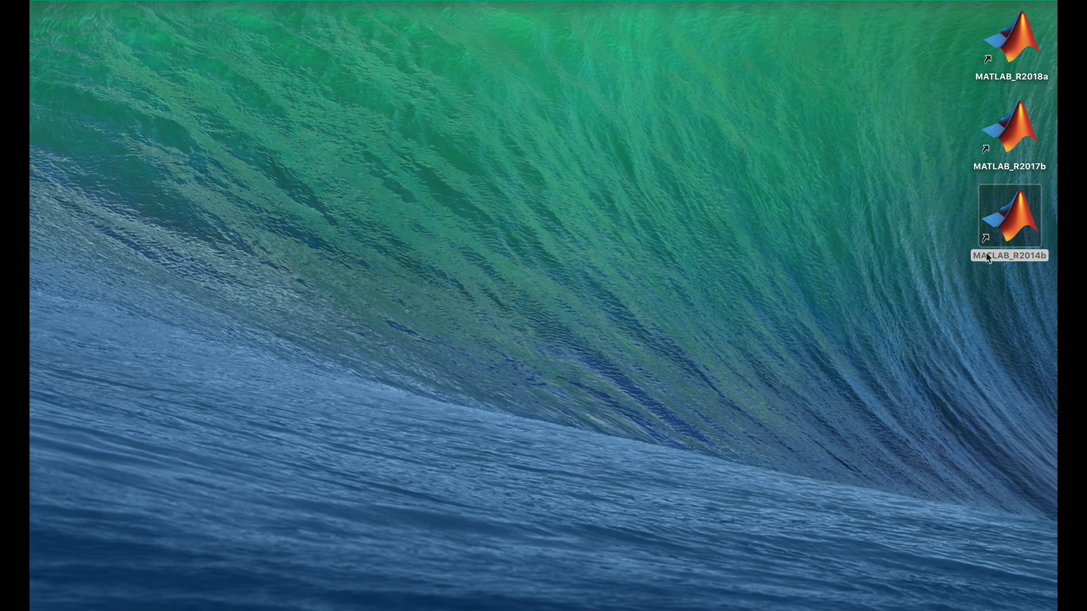
mouse_move(1012, 46)
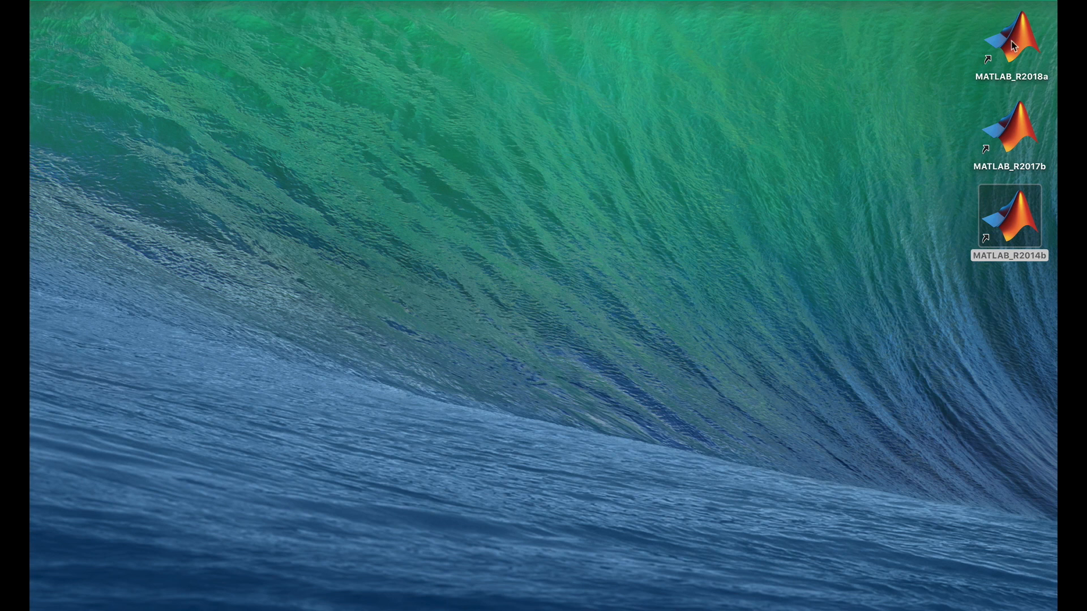
- Launch MATLAB R2018a from its desktop shortcut
left_click(1012, 39)
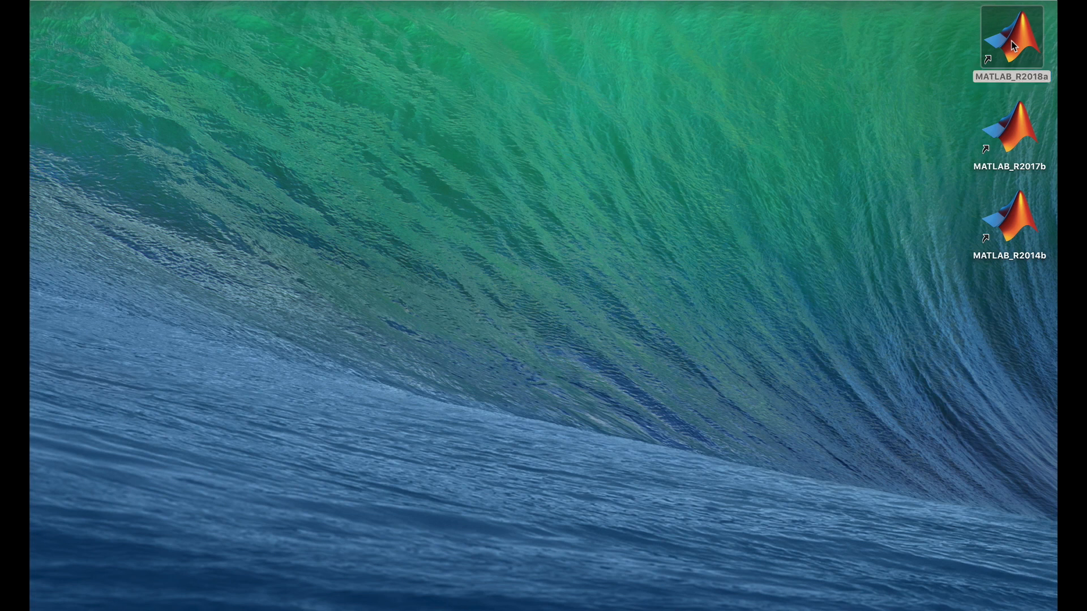
double_click(1010, 38)
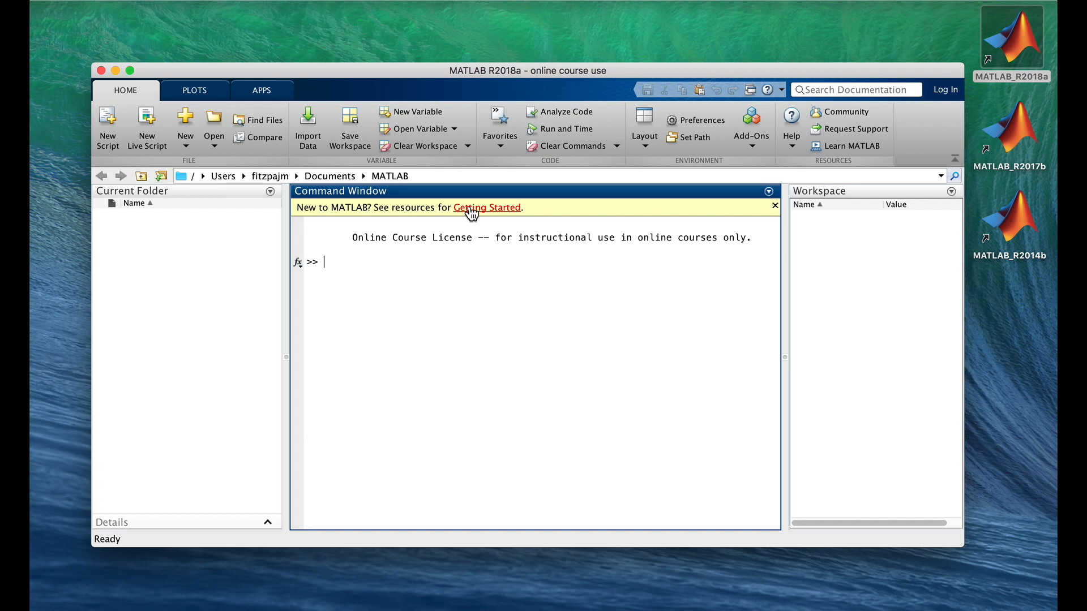
mouse_move(755, 208)
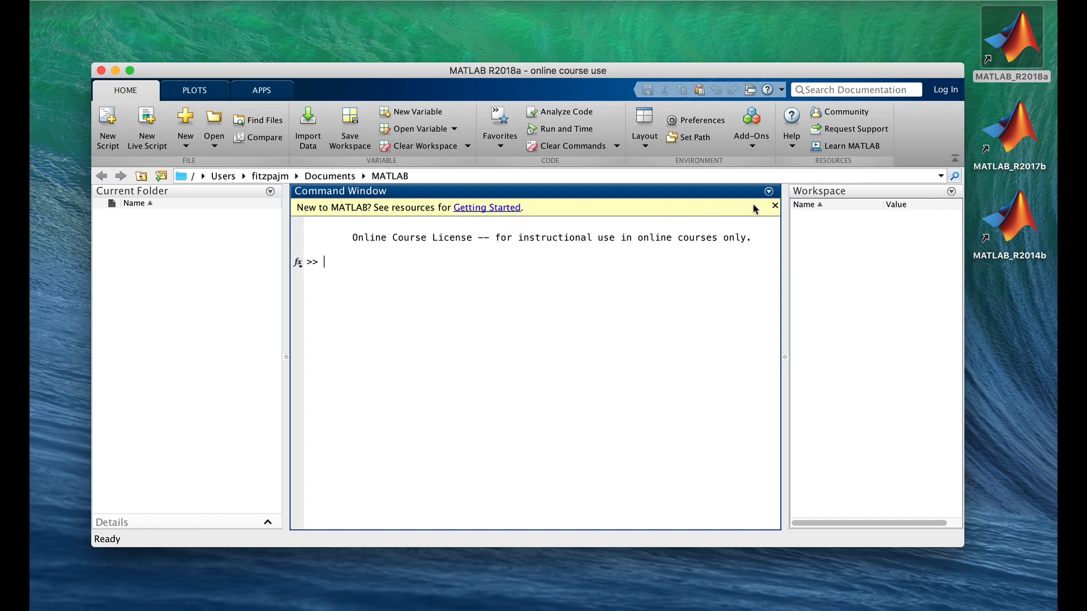
- Move the MATLAB R2018a window to the lower half of the screen
left_click(775, 207)
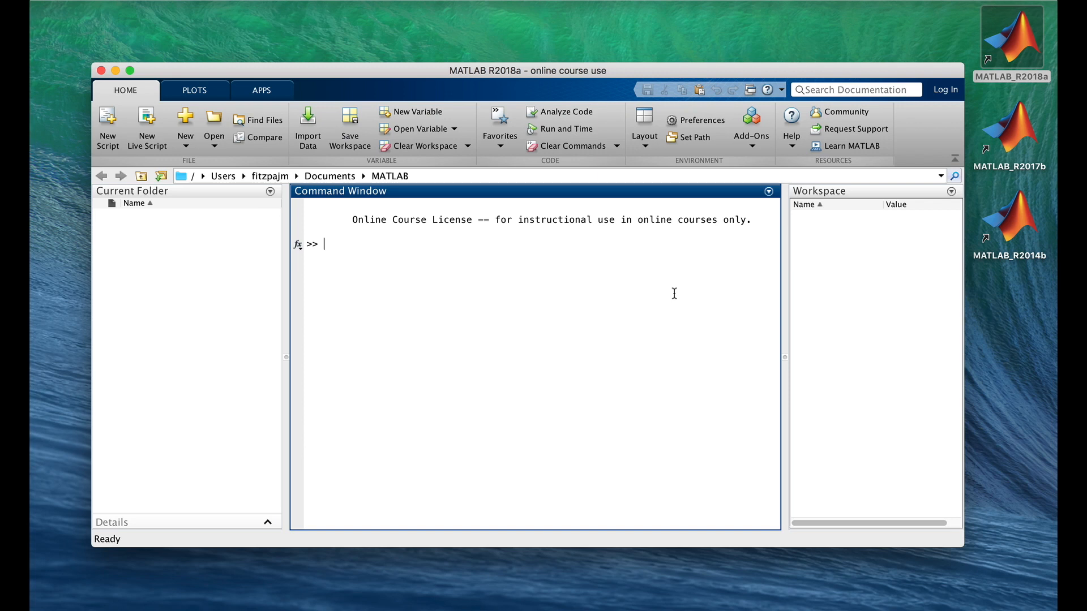
left_click_drag(526, 69, 527, 76)
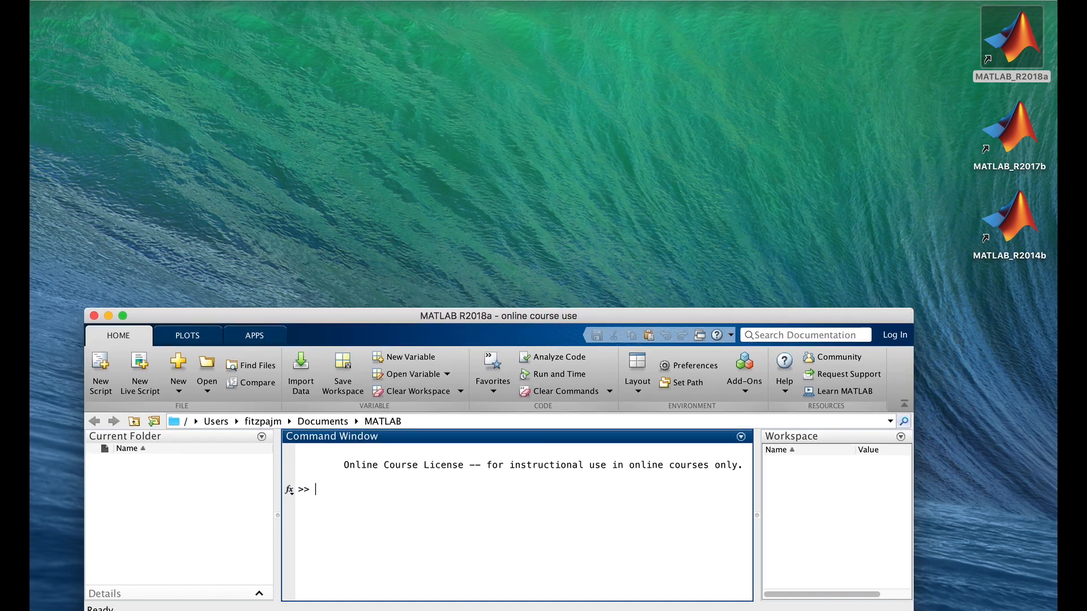
mouse_move(796, 205)
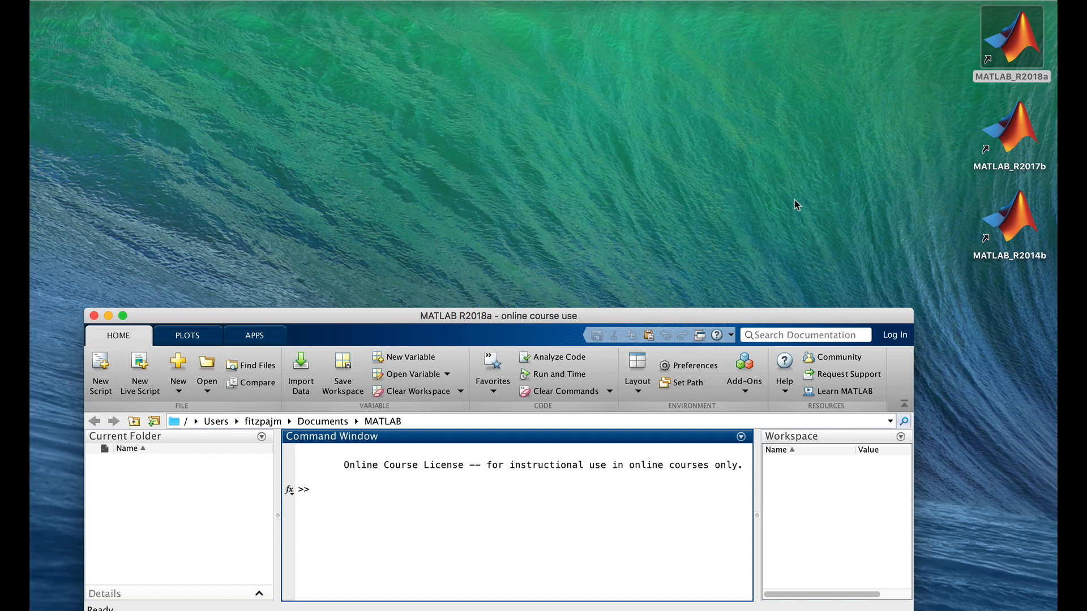
mouse_move(721, 214)
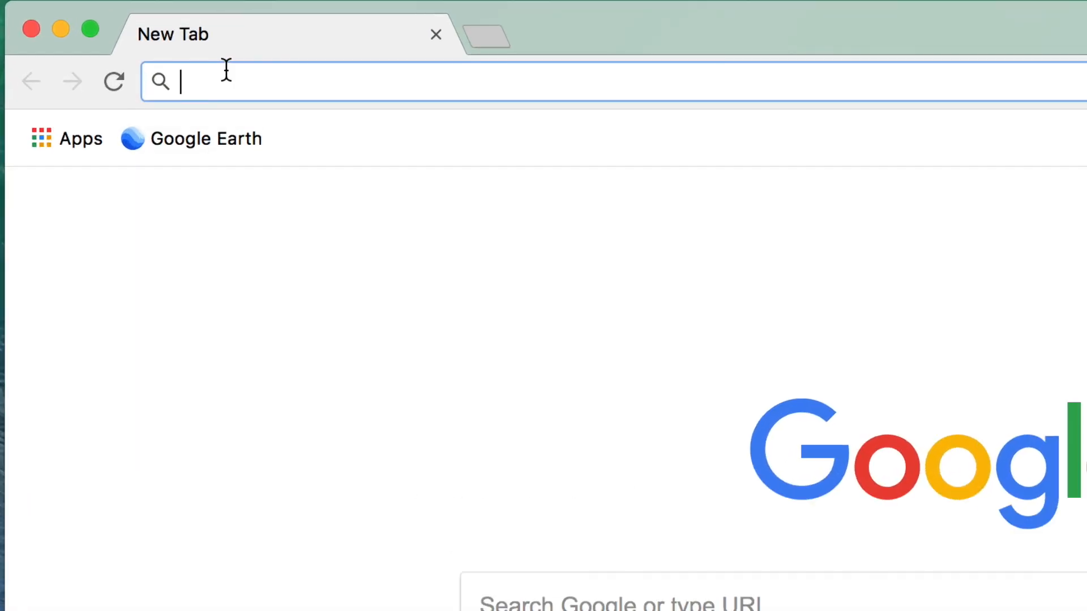
type("https://earth.google.com")
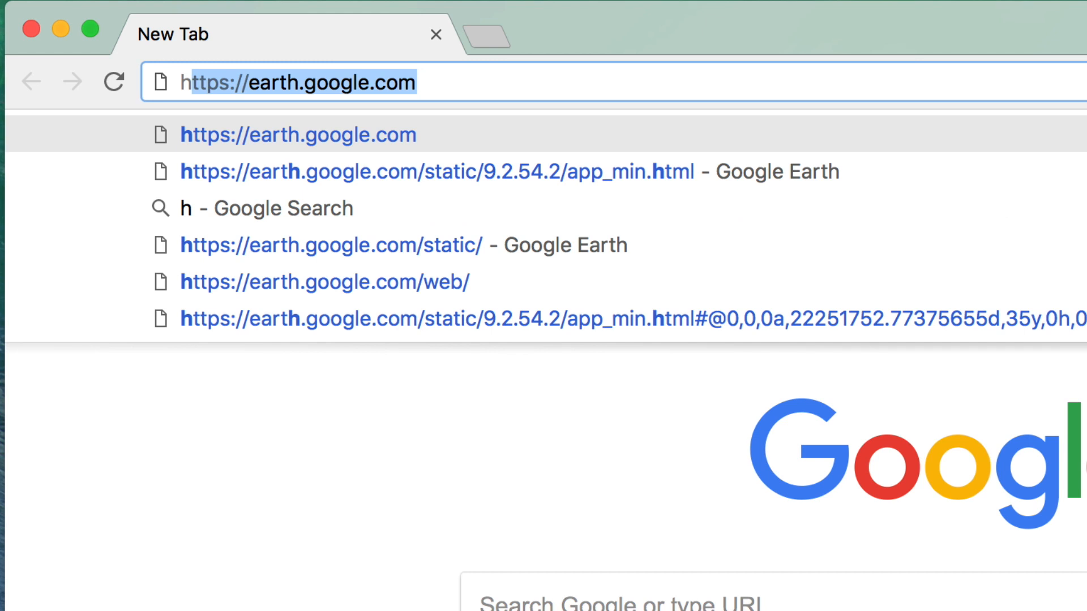
type("https://matlab.ma")
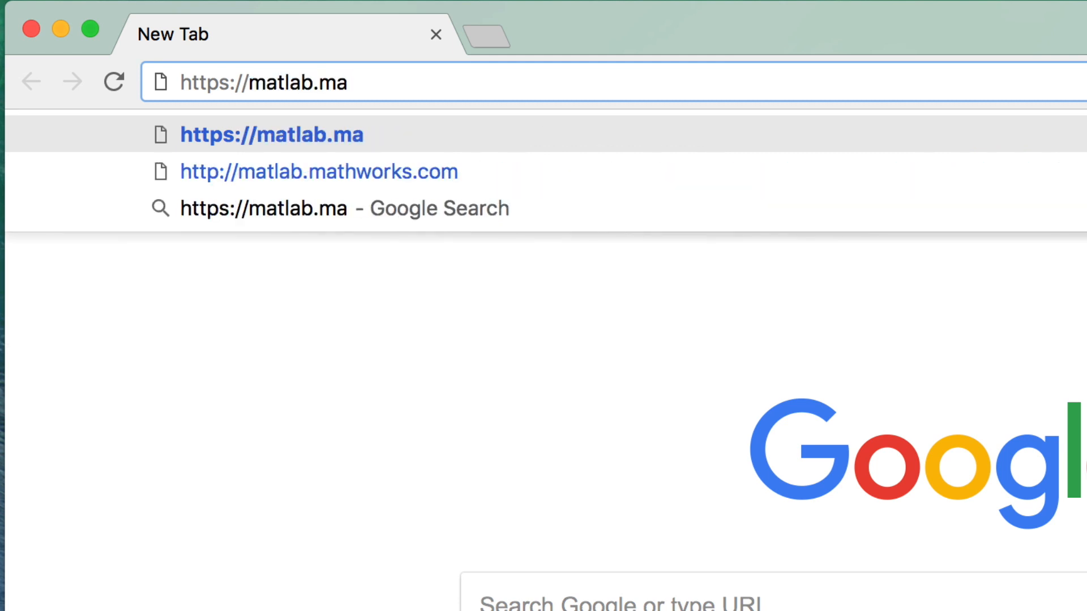
type("thworks")
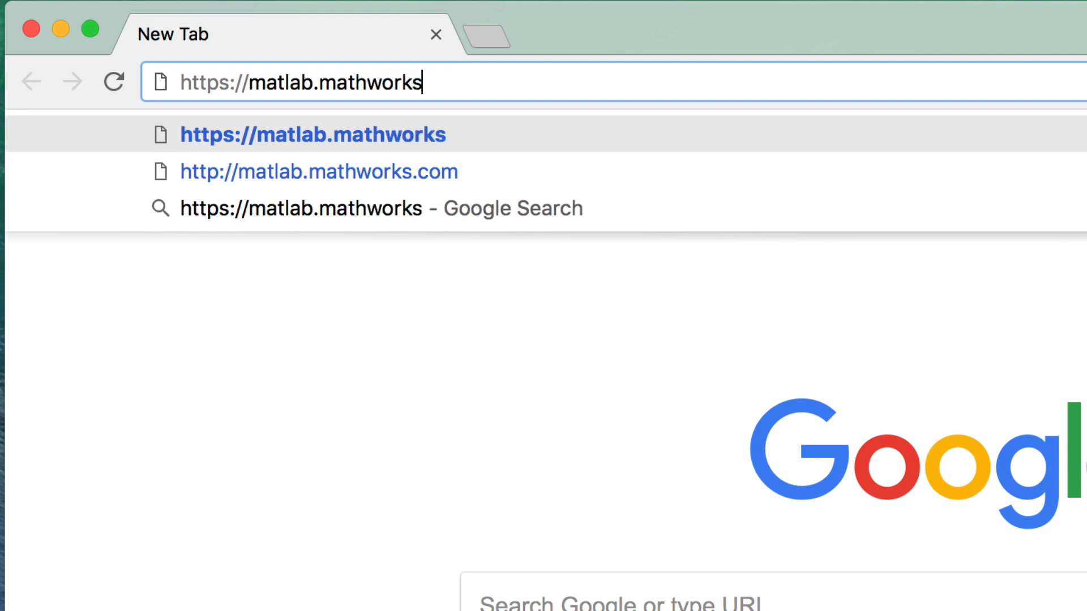
type(".com")
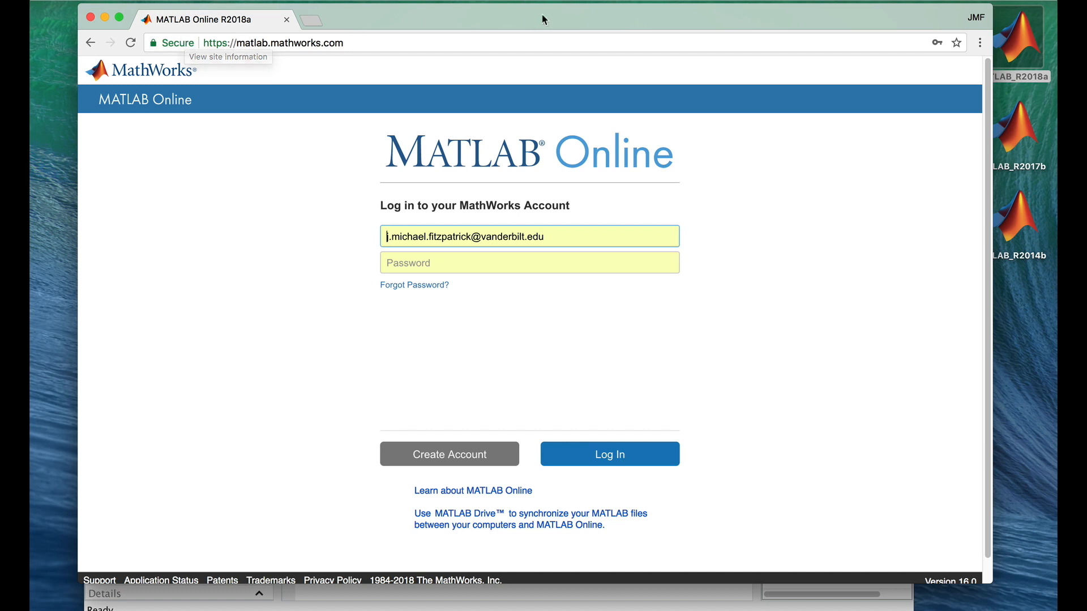
- Bookmark the sign-in page, fill the saved password and log in to MATLAB Online
left_click(955, 42)
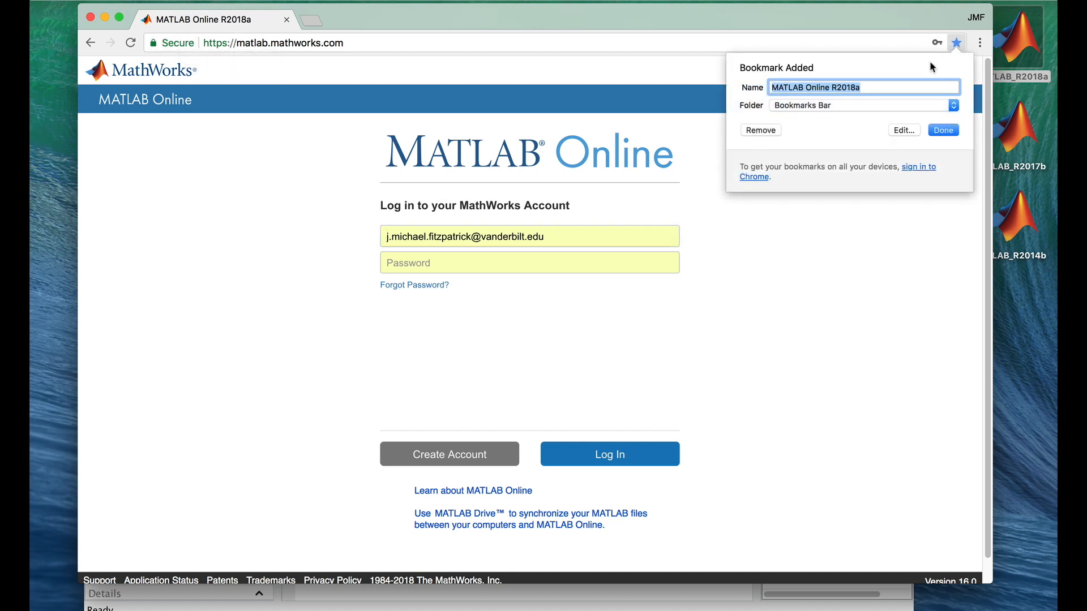
left_click(528, 236)
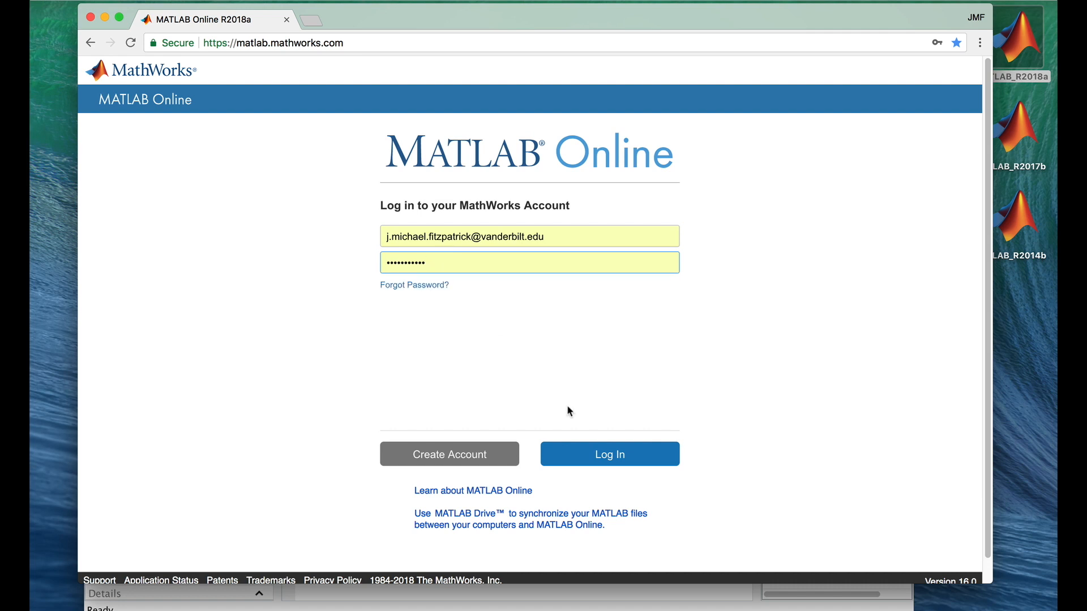
mouse_move(609, 454)
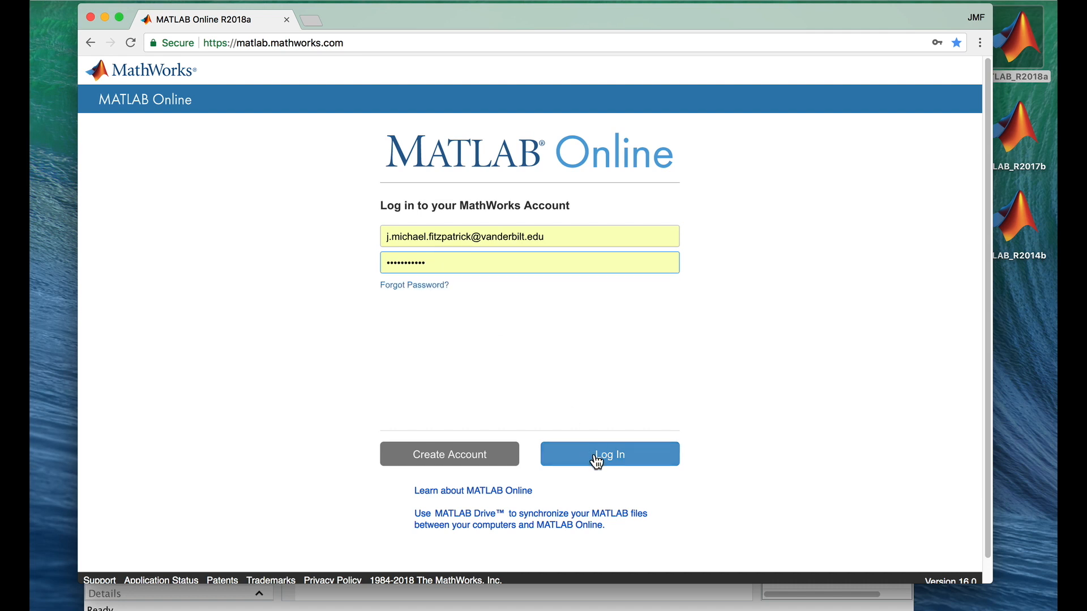
left_click(529, 262)
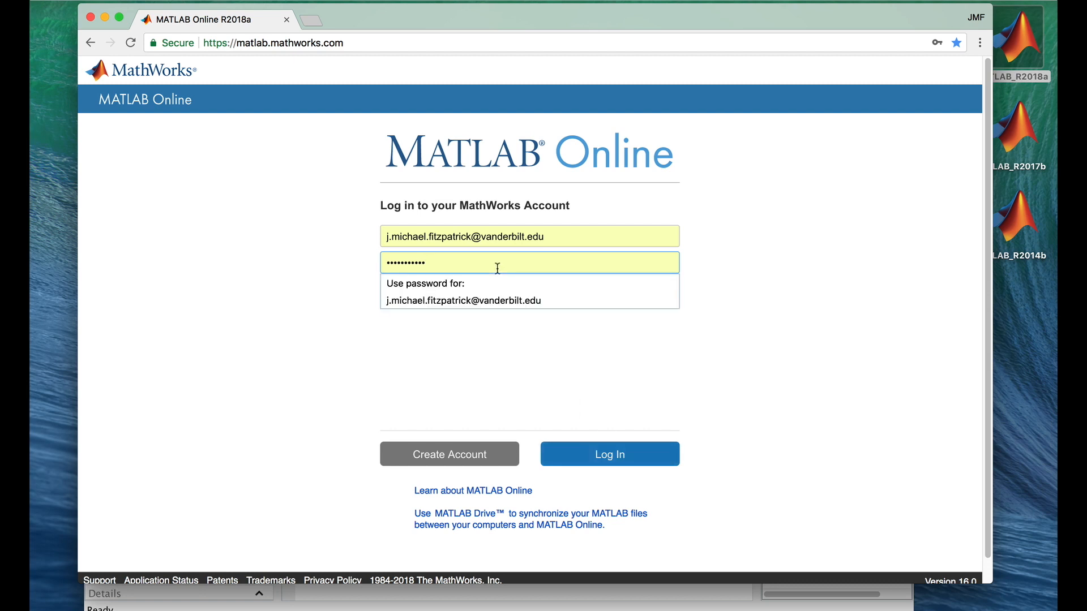
left_click(609, 454)
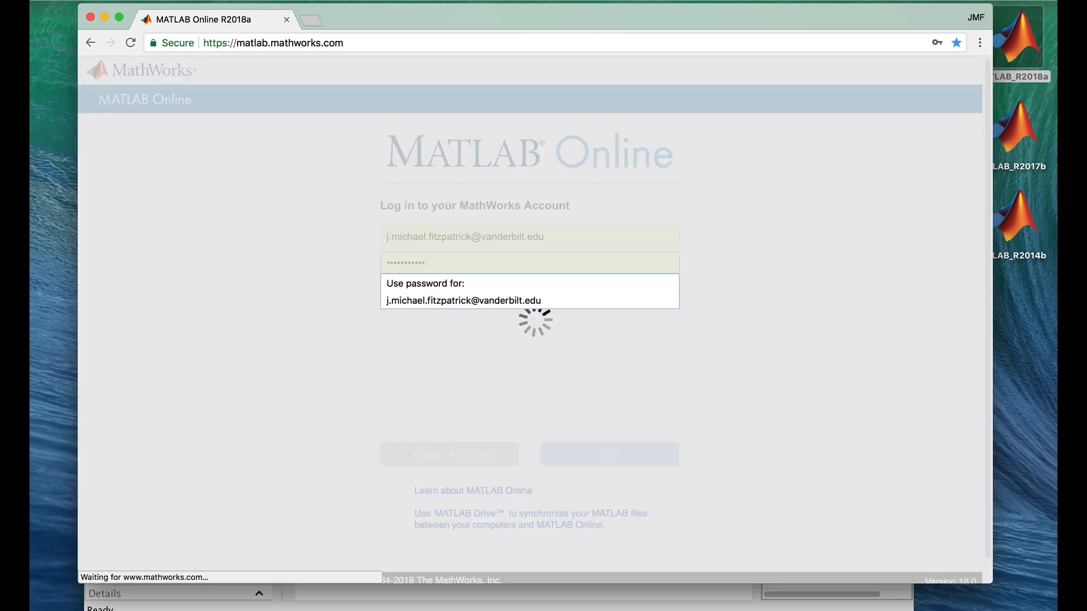
left_click(609, 454)
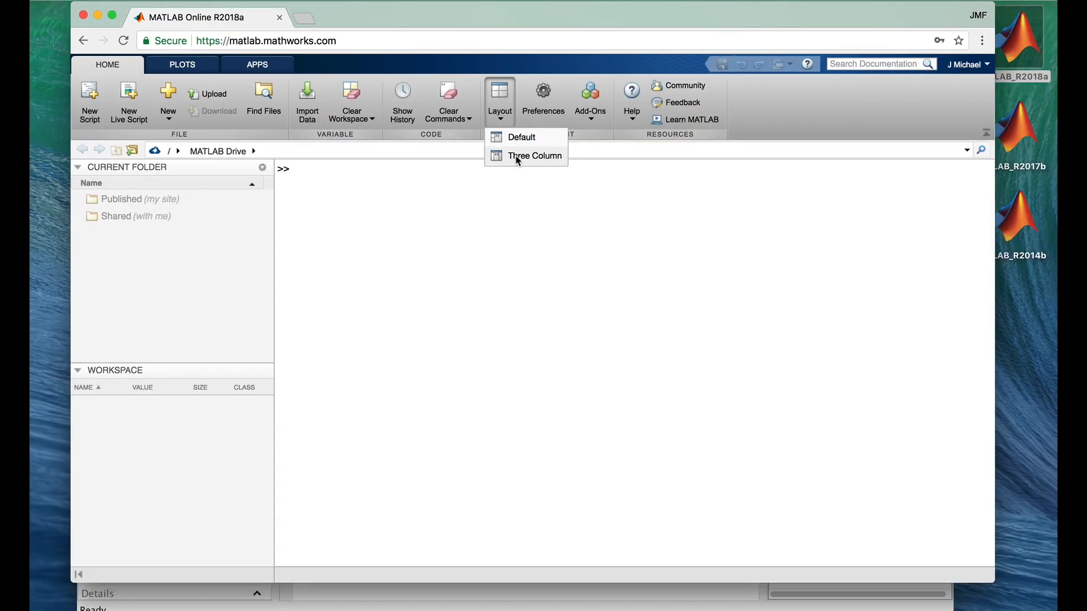
- Switch MATLAB Online to the Three Column desktop layout
left_click(533, 155)
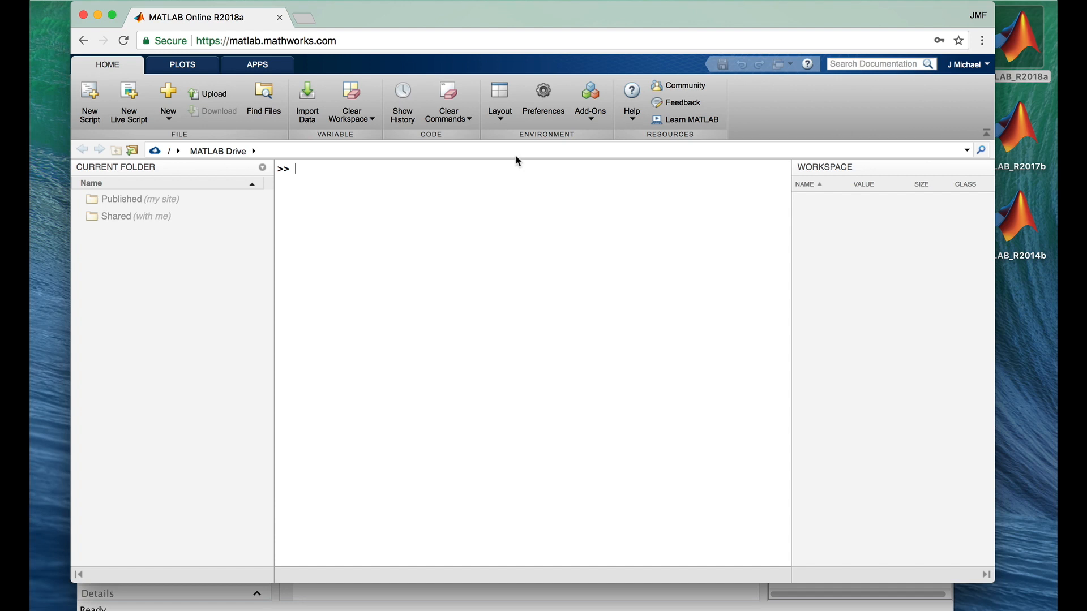
mouse_move(555, 29)
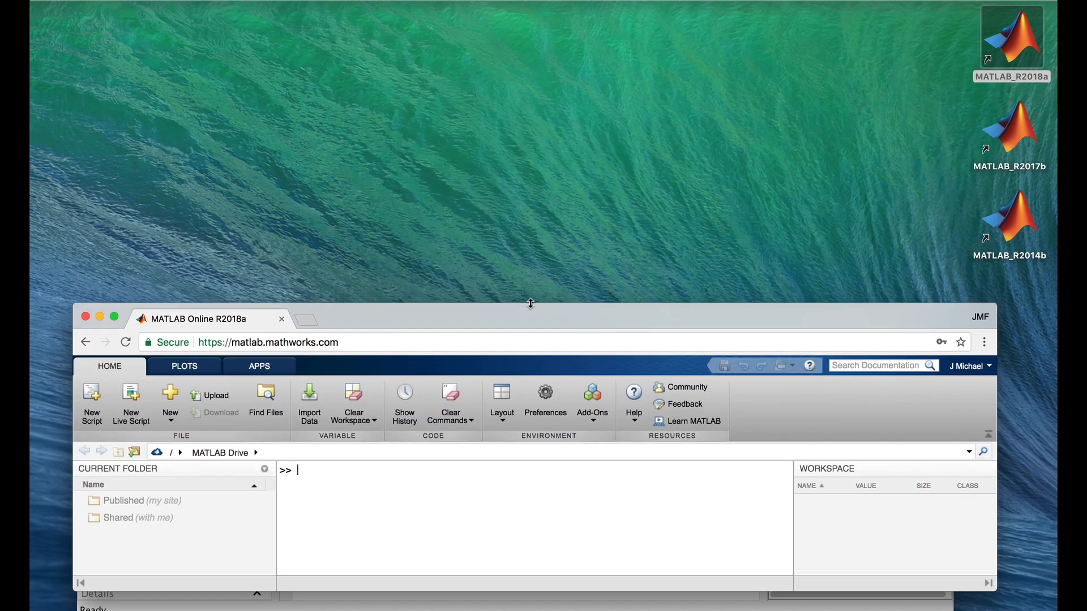
mouse_move(538, 330)
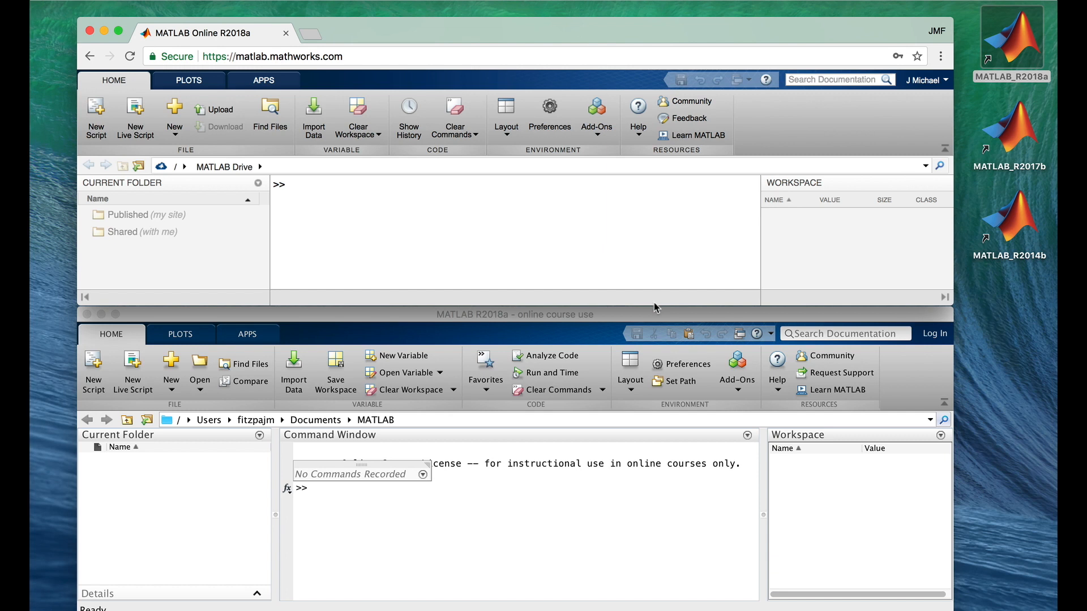
mouse_move(654, 293)
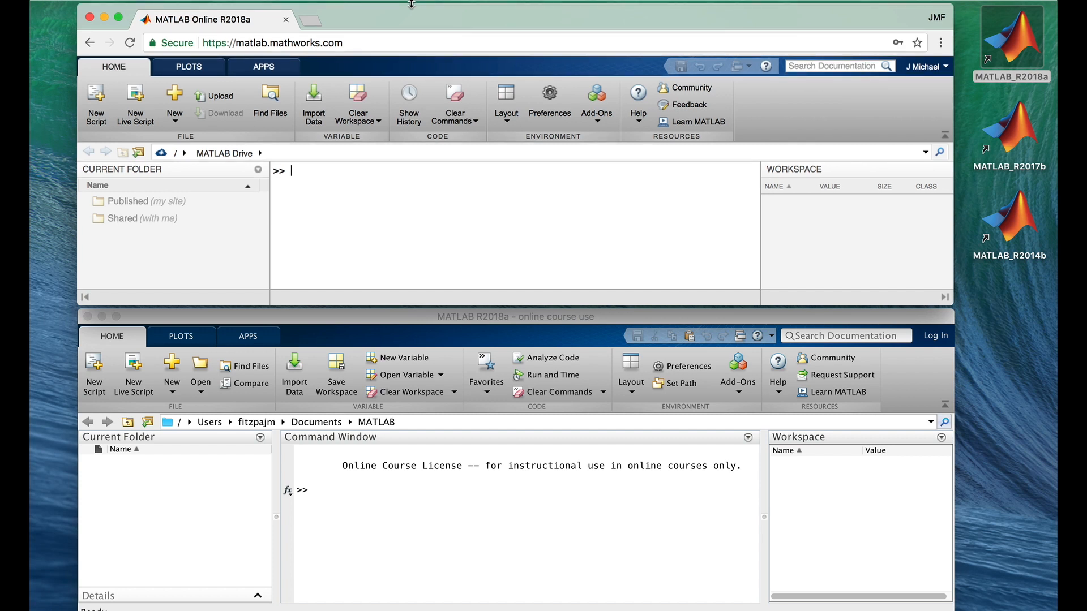
mouse_move(992, 395)
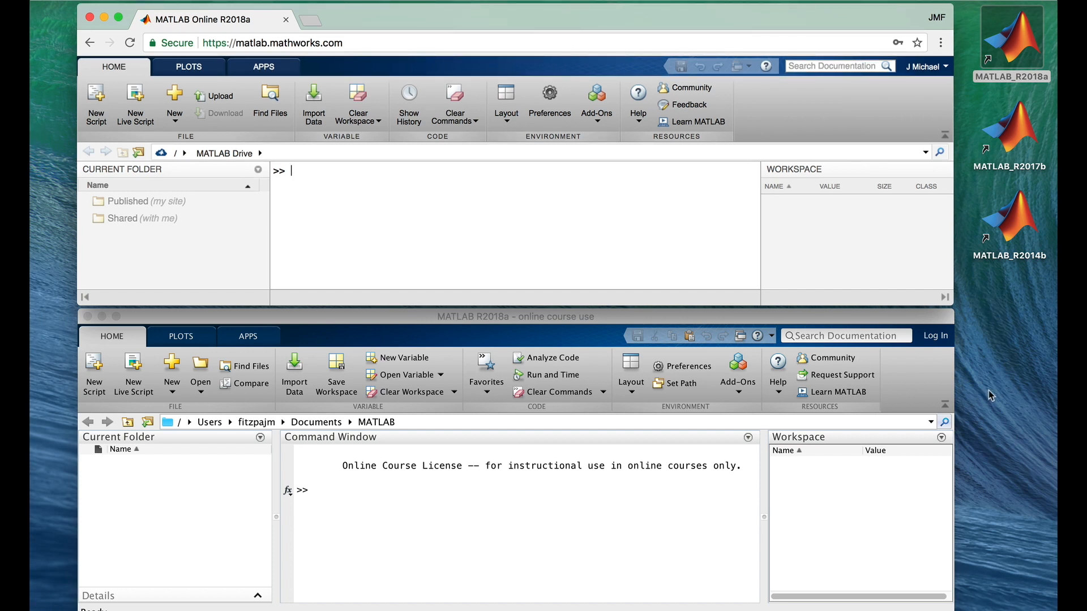